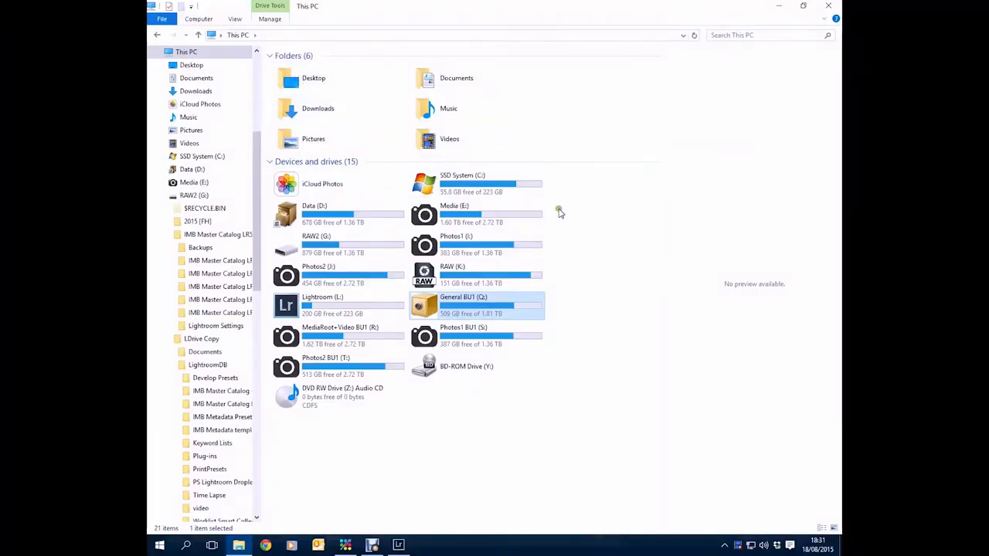
{"action": "mouse_move", "coordinate": [540, 194]}
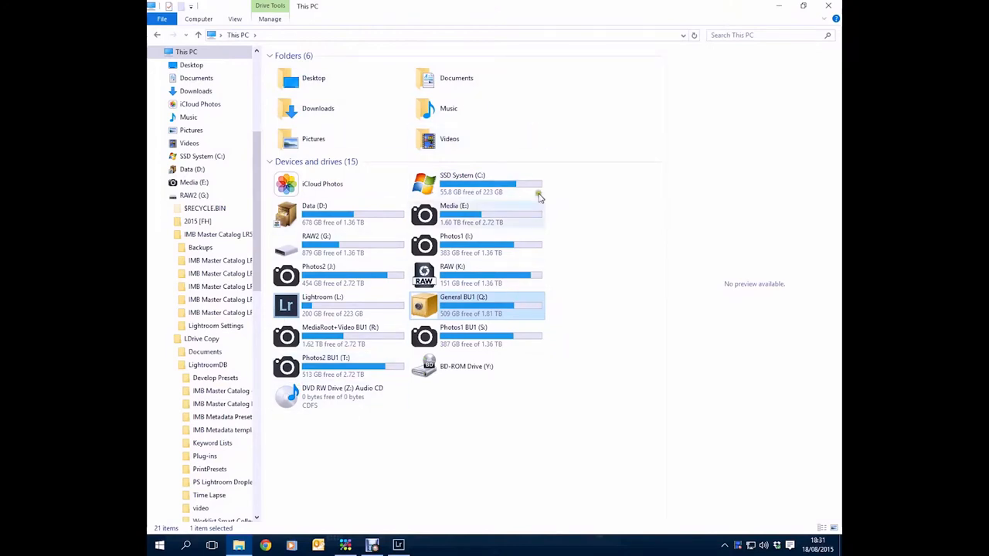
{"action": "mouse_move", "coordinate": [379, 300]}
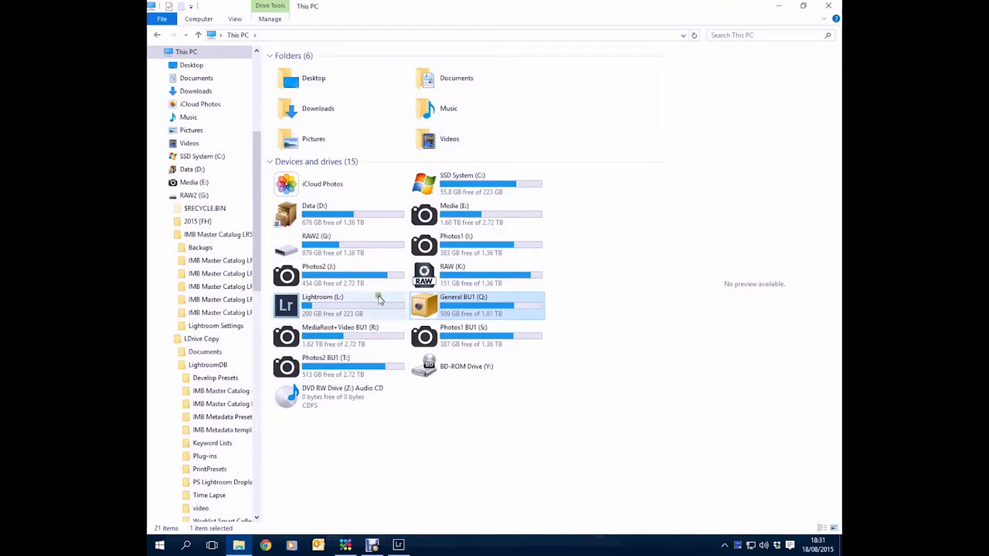
{"action": "mouse_move", "coordinate": [374, 305]}
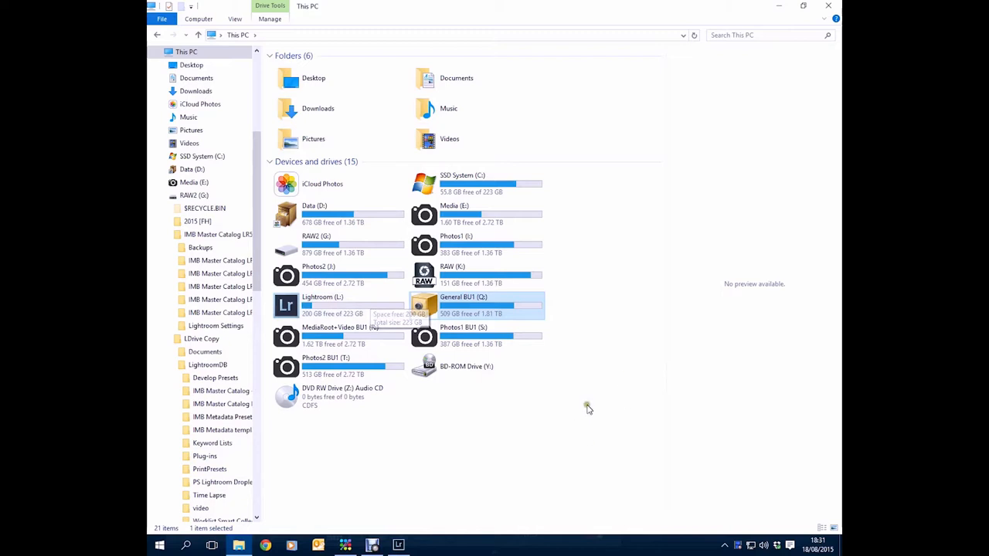
{"action": "mouse_move", "coordinate": [669, 398]}
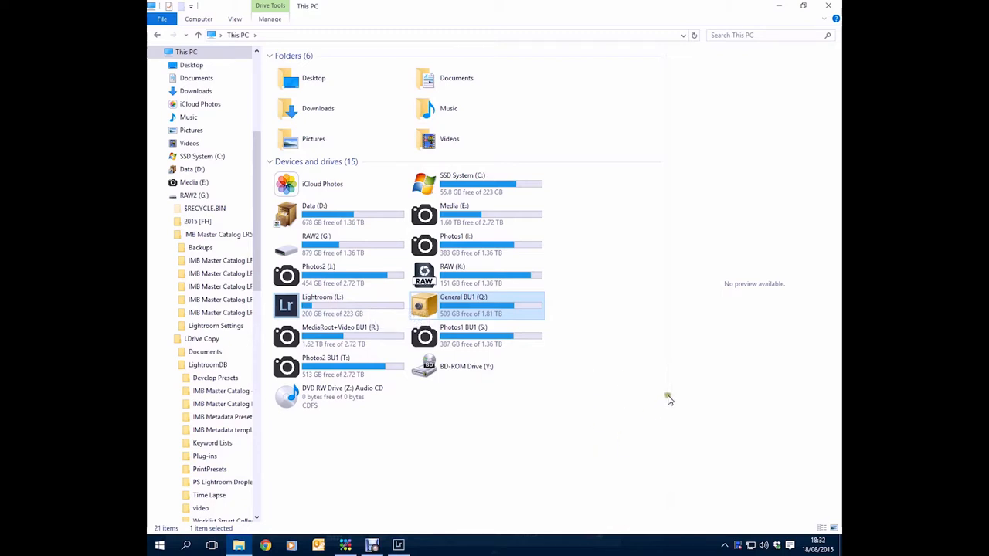
{"action": "mouse_move", "coordinate": [487, 251]}
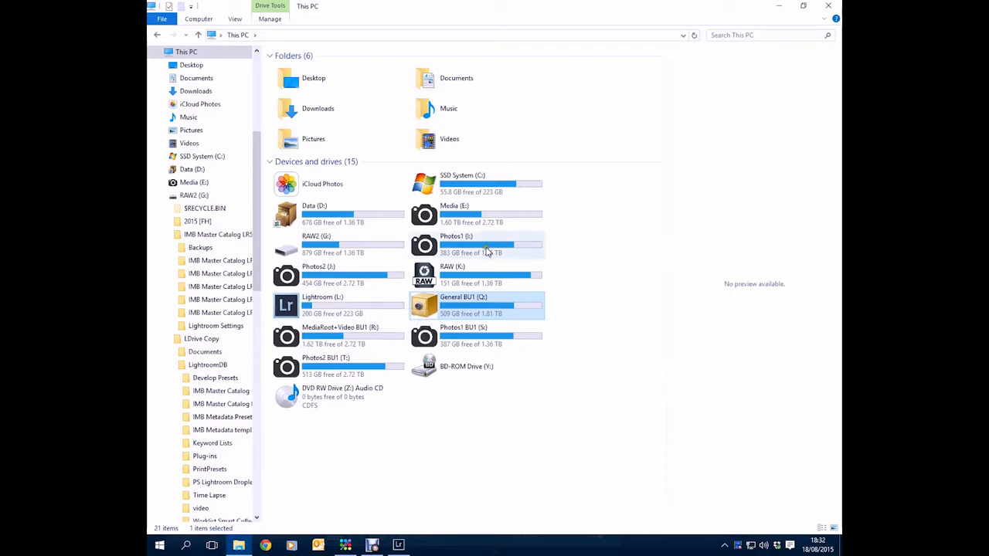
{"action": "mouse_move", "coordinate": [379, 278]}
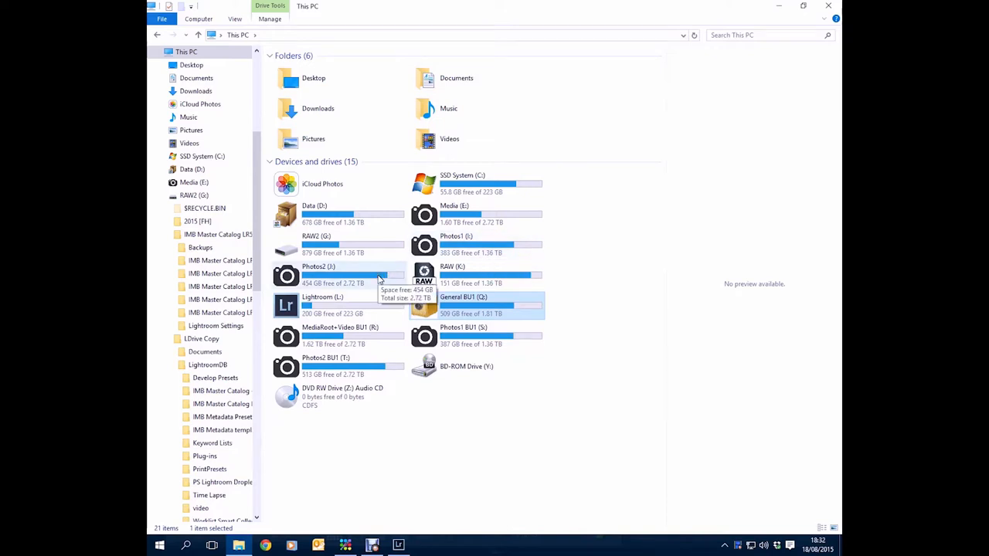
{"action": "mouse_move", "coordinate": [674, 442]}
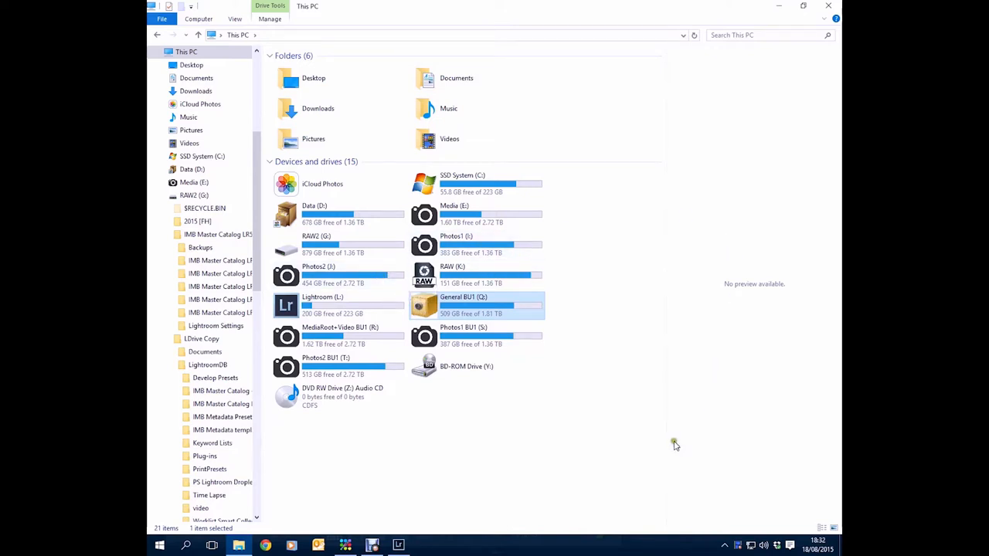
{"action": "mouse_move", "coordinate": [383, 377]}
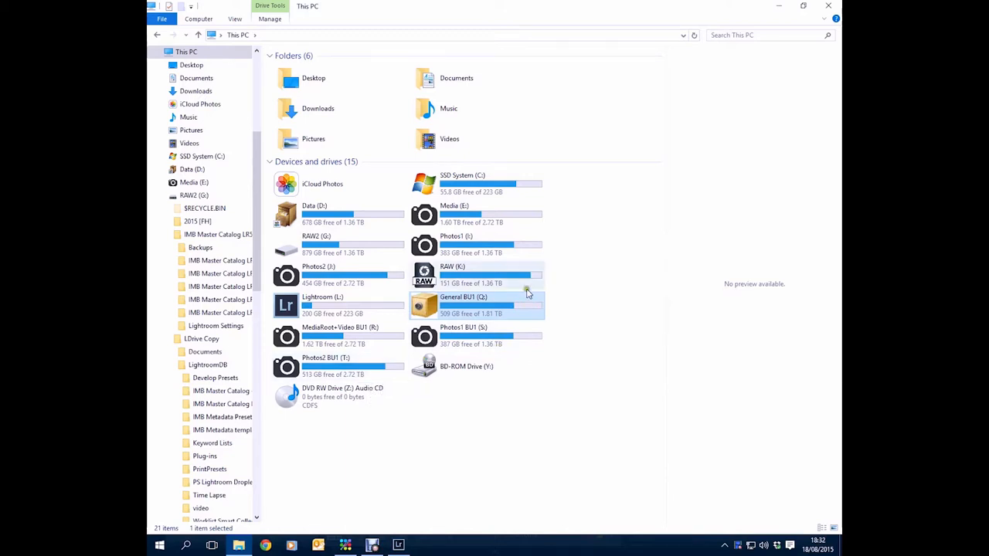
{"action": "mouse_move", "coordinate": [476, 299]}
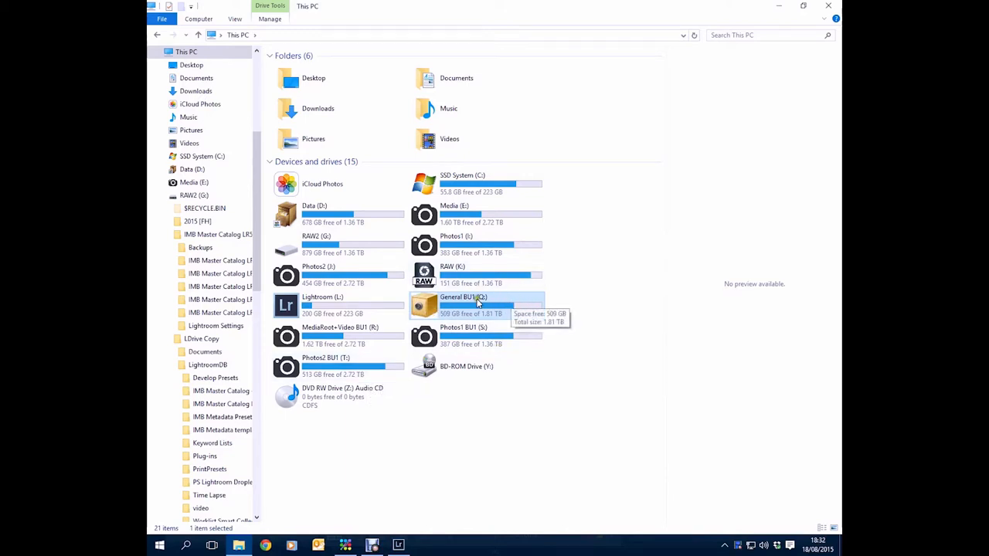
- Browse Q: > ~LightroomDrive > LightroomDB and select the IMB Master Catalog LR5 folder
{"action": "double_click", "coordinate": [463, 297]}
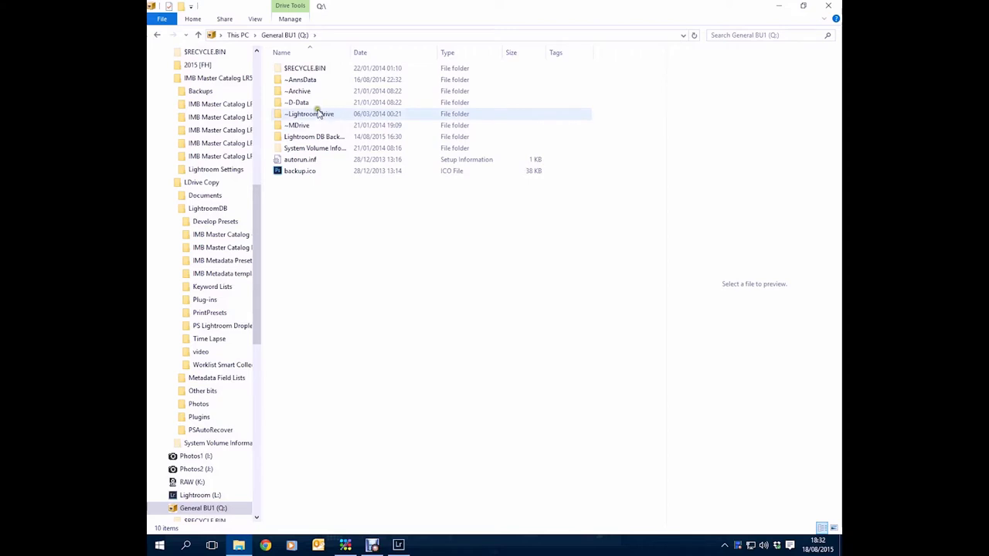
{"action": "mouse_move", "coordinate": [318, 121]}
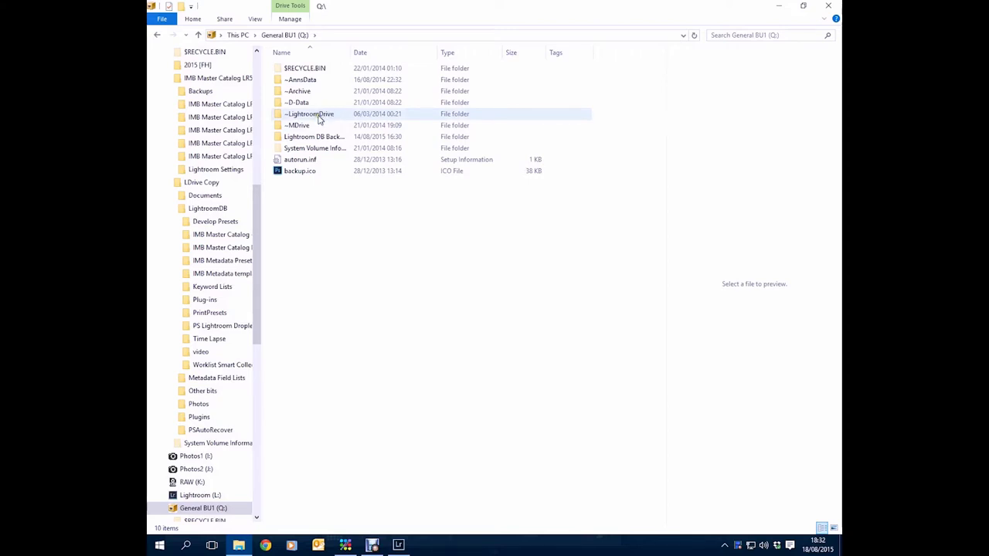
{"action": "double_click", "coordinate": [309, 114]}
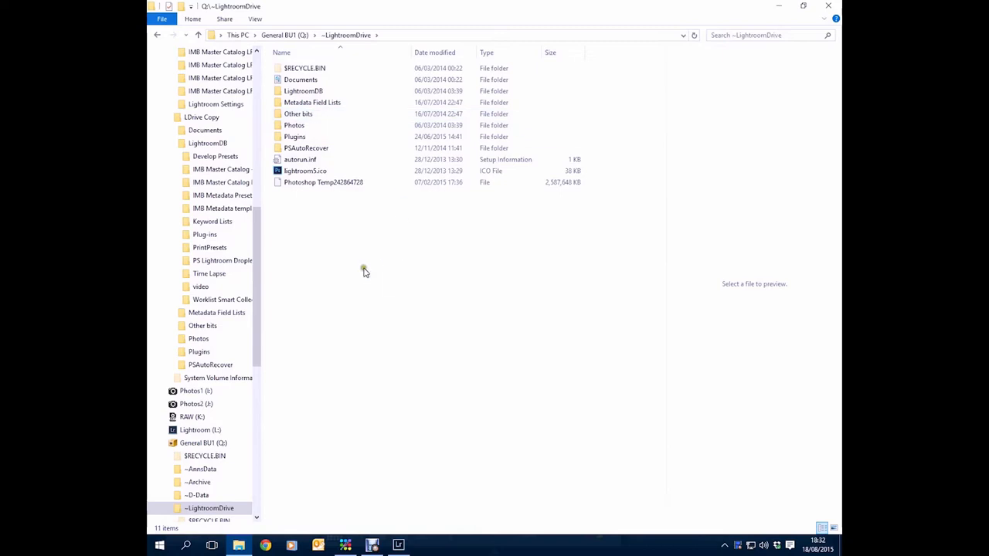
{"action": "left_click", "coordinate": [302, 90]}
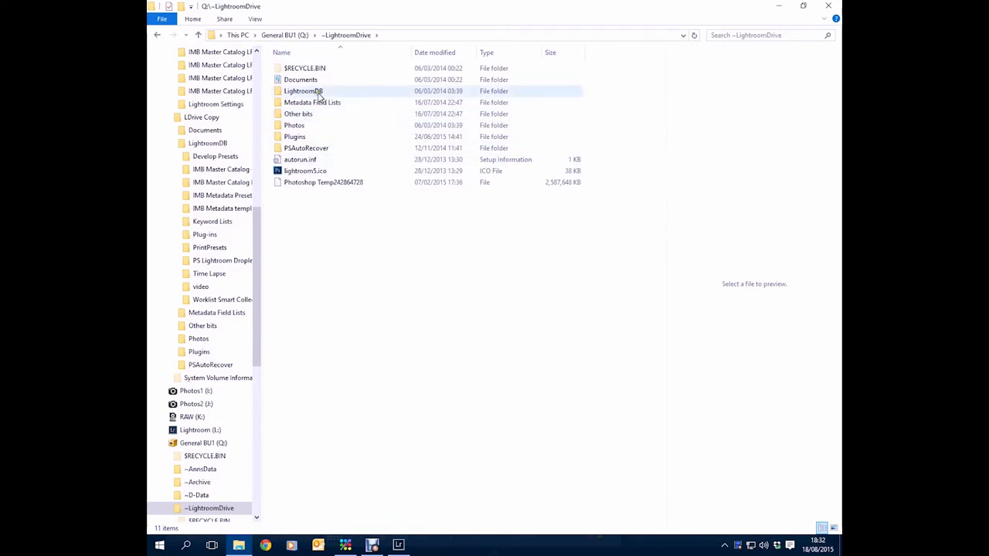
{"action": "double_click", "coordinate": [303, 89]}
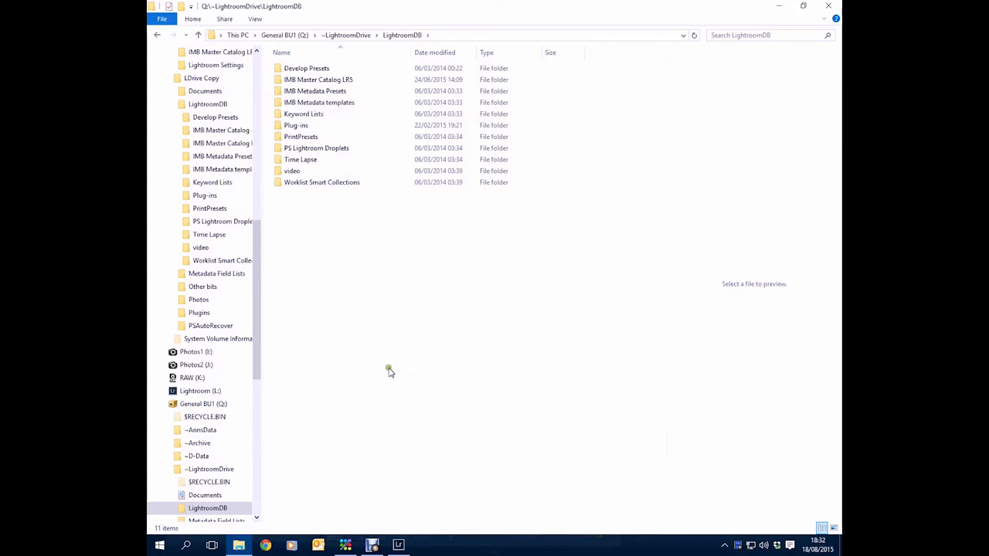
{"action": "left_click", "coordinate": [318, 80]}
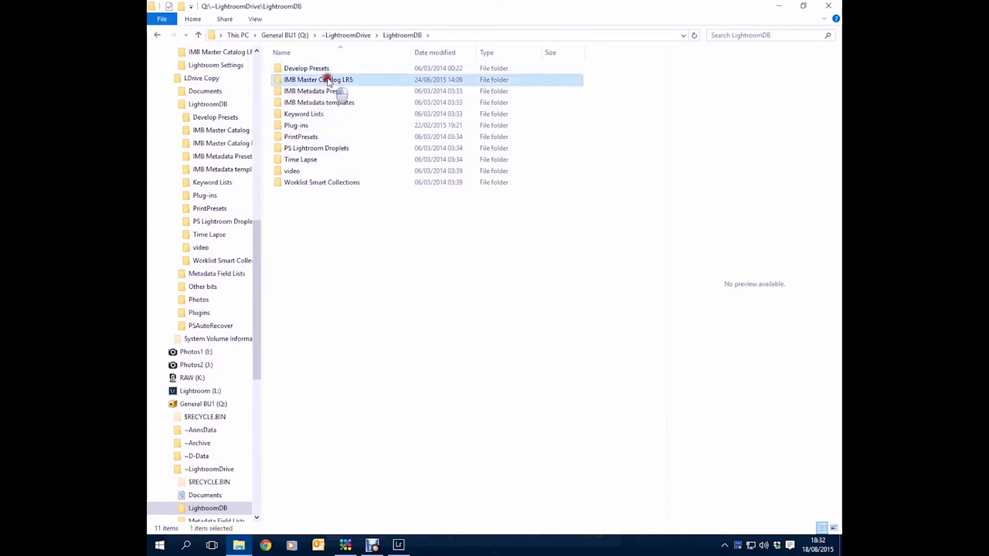
- Show the IMB Master Catalog LR5 contents: Backups, preview folders and catalog files
{"action": "double_click", "coordinate": [318, 80]}
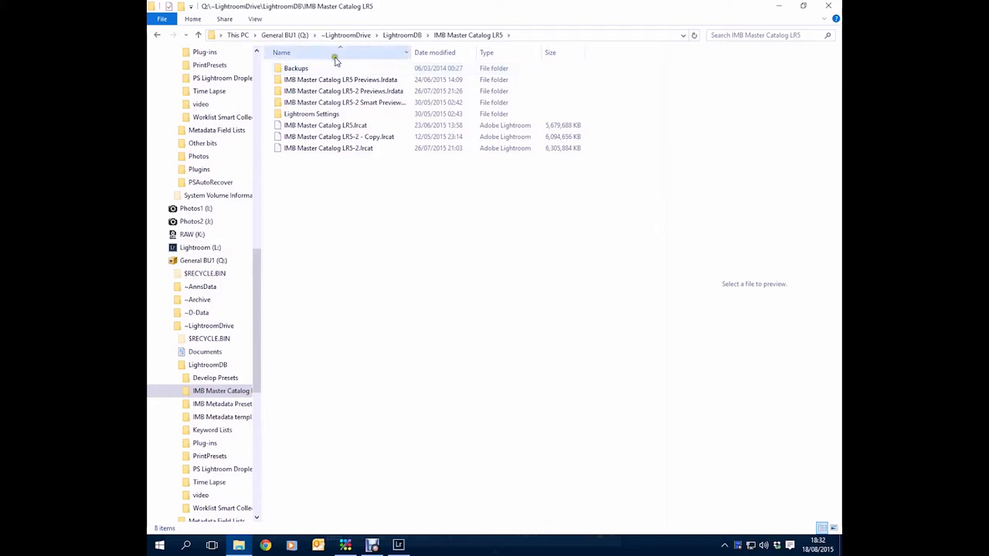
{"action": "mouse_move", "coordinate": [473, 393]}
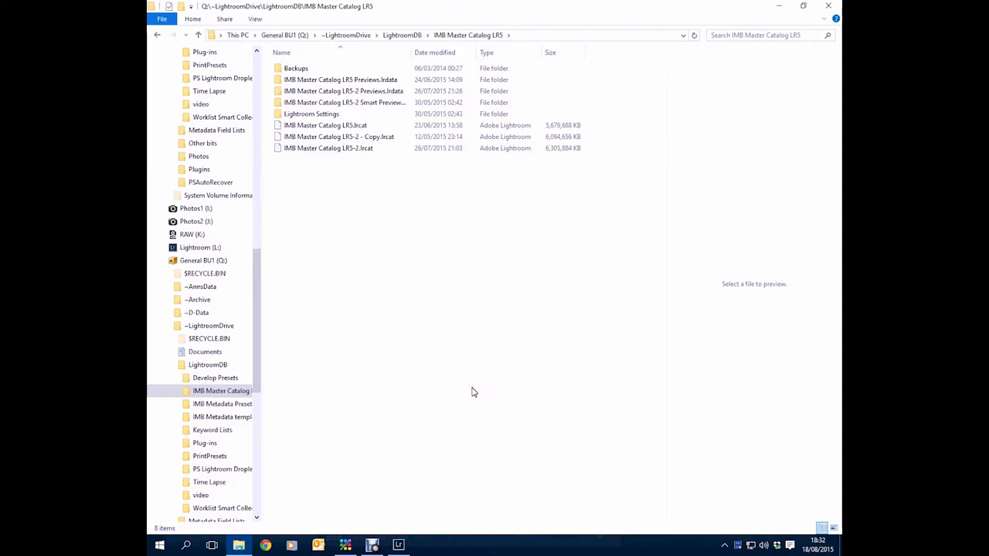
{"action": "mouse_move", "coordinate": [439, 500]}
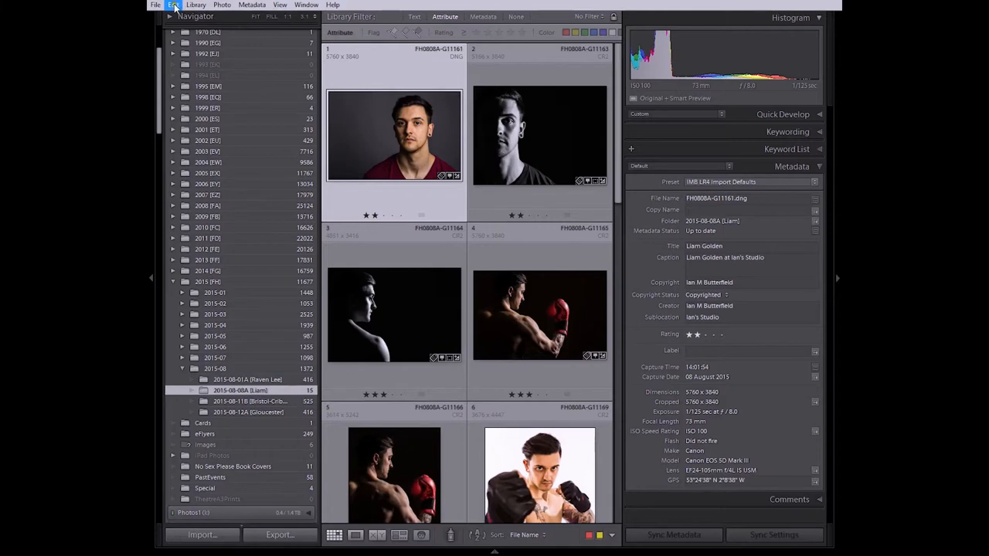
- Bring up Catalog Settings on the Metadata tab with XMP auto-write enabled
{"action": "left_click", "coordinate": [170, 6]}
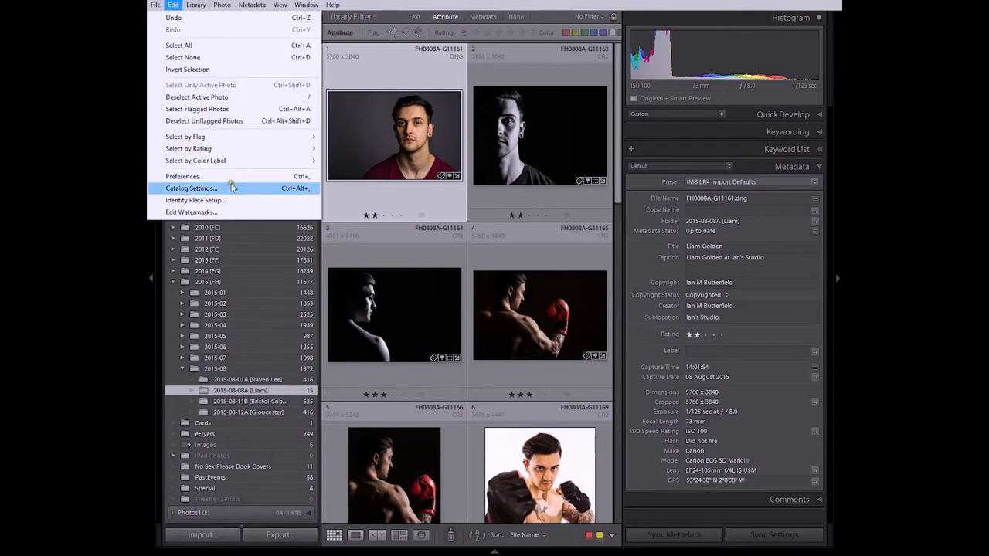
{"action": "left_click", "coordinate": [191, 189]}
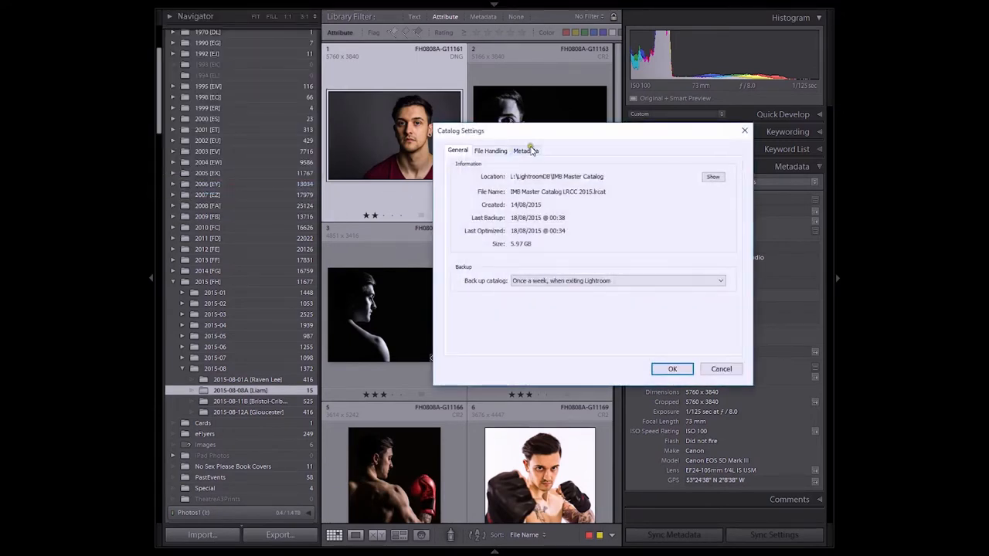
{"action": "left_click", "coordinate": [526, 150]}
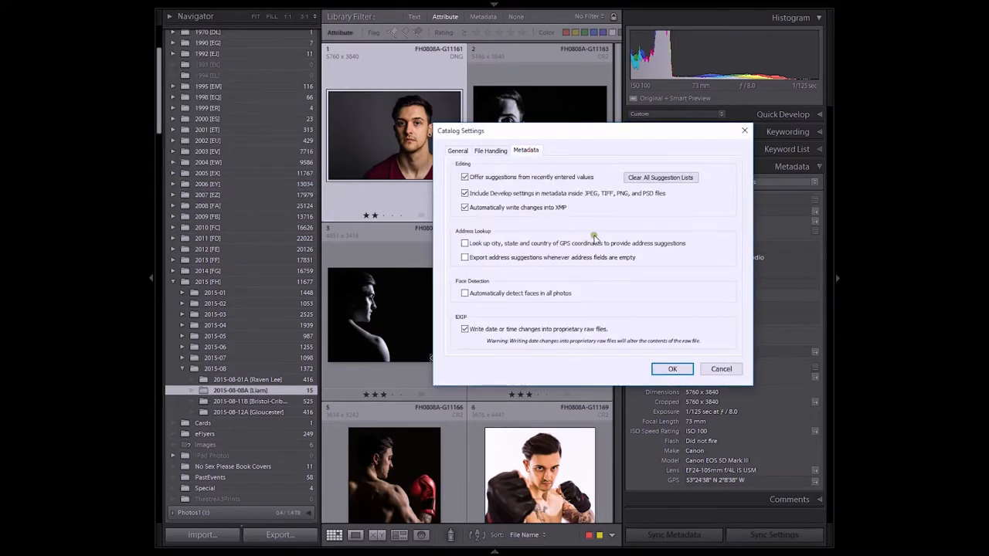
{"action": "mouse_move", "coordinate": [469, 224]}
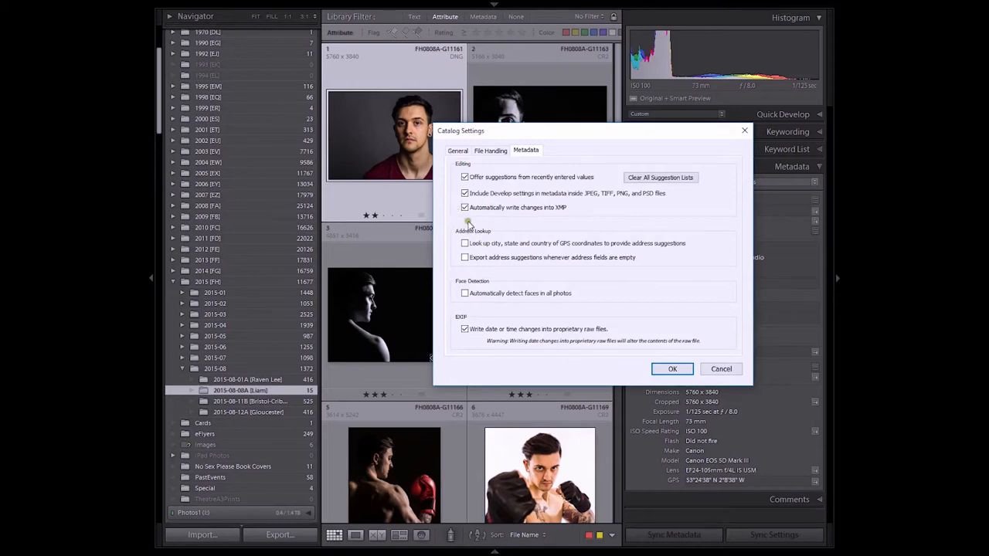